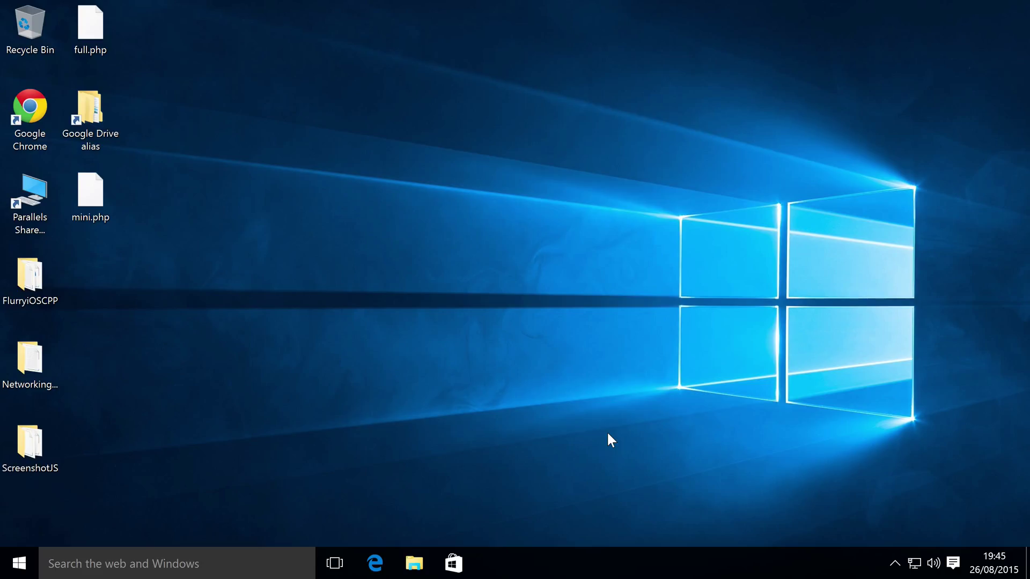
{"action": "mouse_move", "coordinate": [904, 529]}
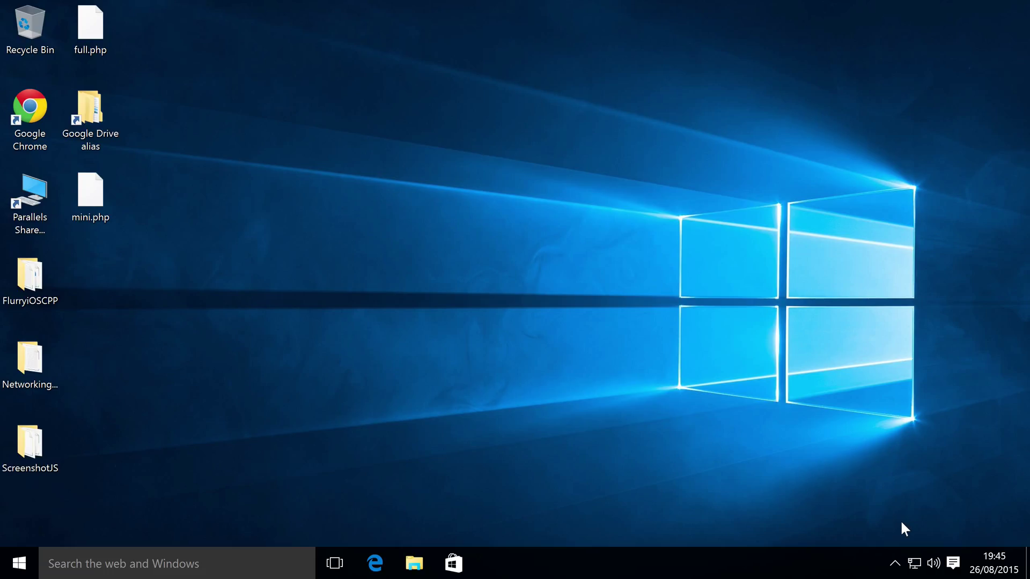
{"action": "mouse_move", "coordinate": [953, 563]}
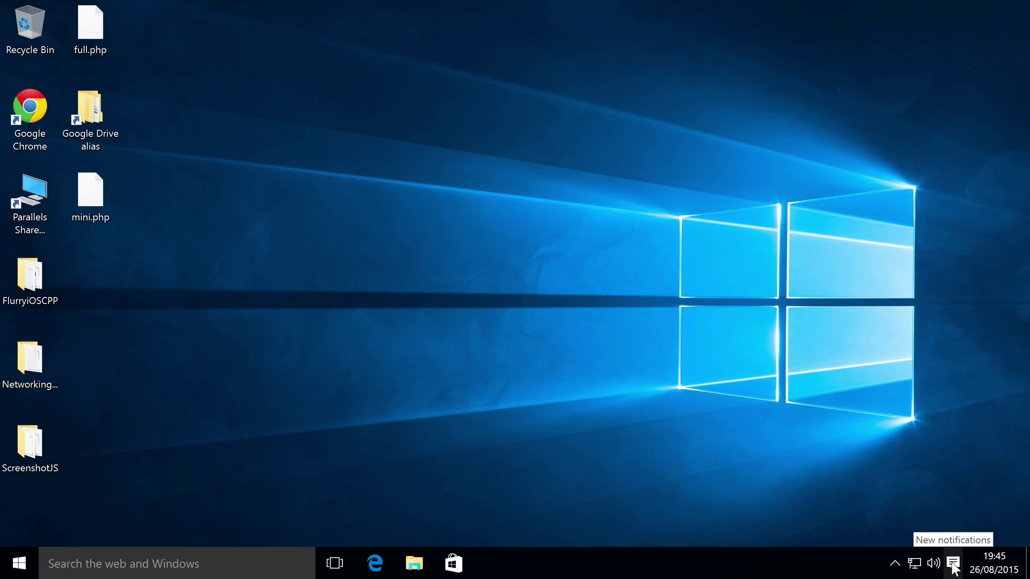
Step: Turn on Tablet mode from the Action Center quick actions
{"action": "left_click", "coordinate": [953, 563]}
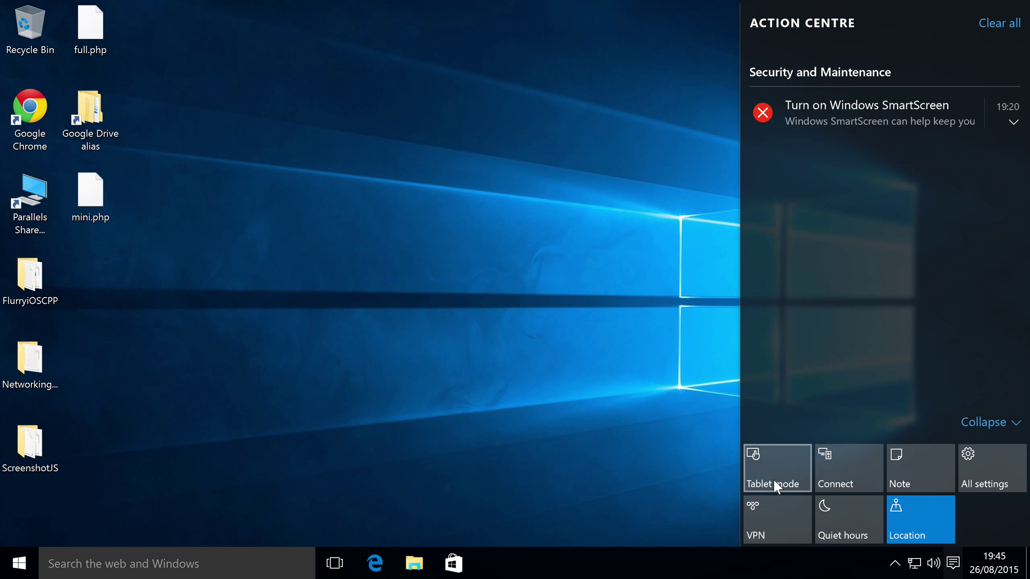
{"action": "left_click", "coordinate": [776, 468]}
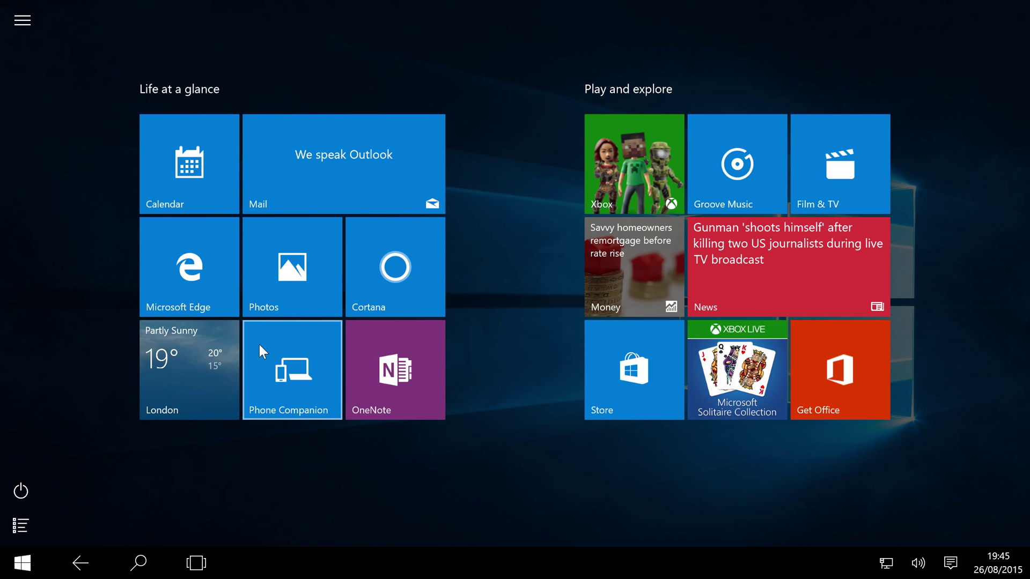
Step: Launch the Weather (London) tile, return to Start, and expand the most-used apps list
{"action": "left_click", "coordinate": [189, 369]}
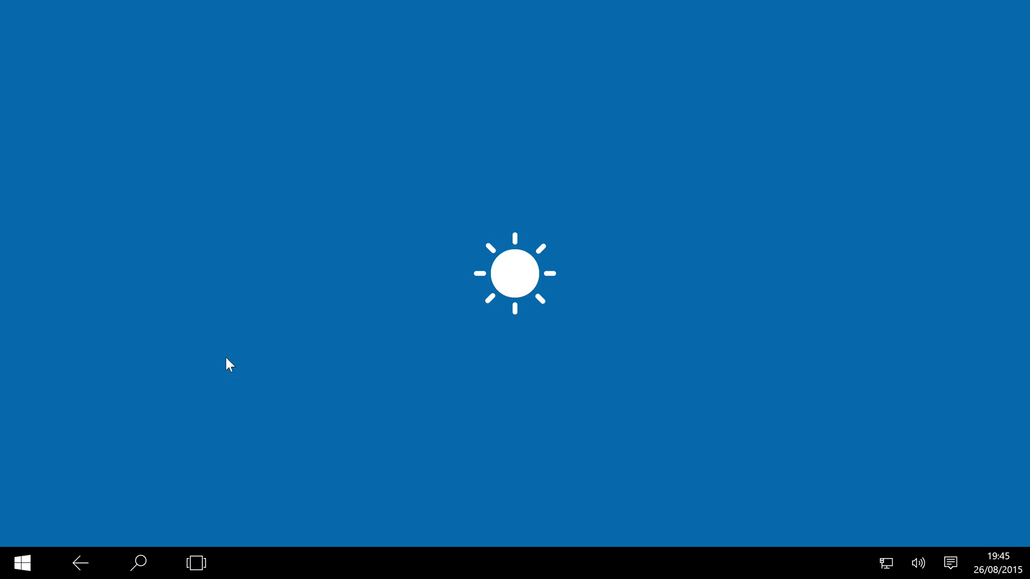
{"action": "mouse_move", "coordinate": [226, 369]}
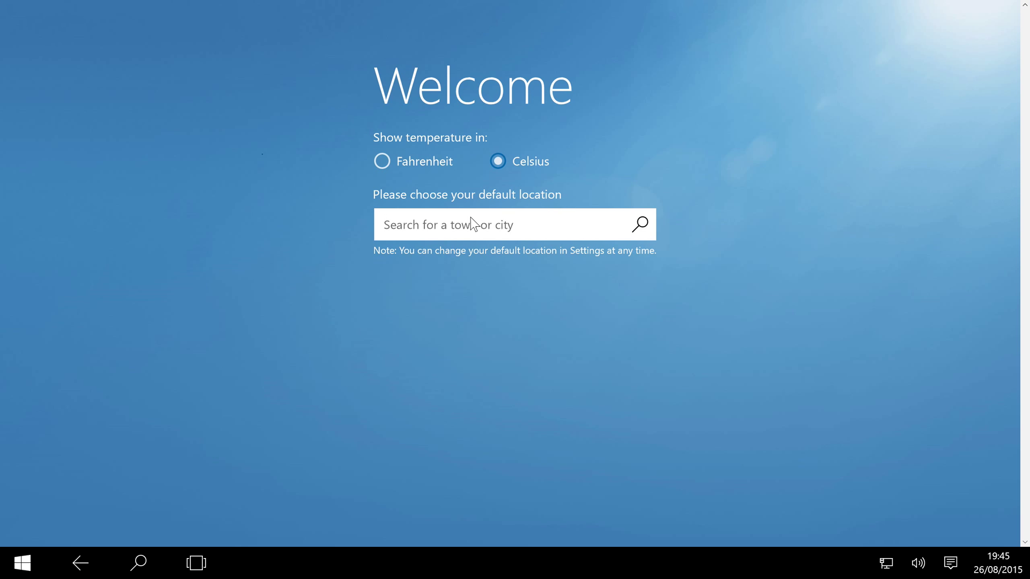
{"action": "mouse_move", "coordinate": [173, 455]}
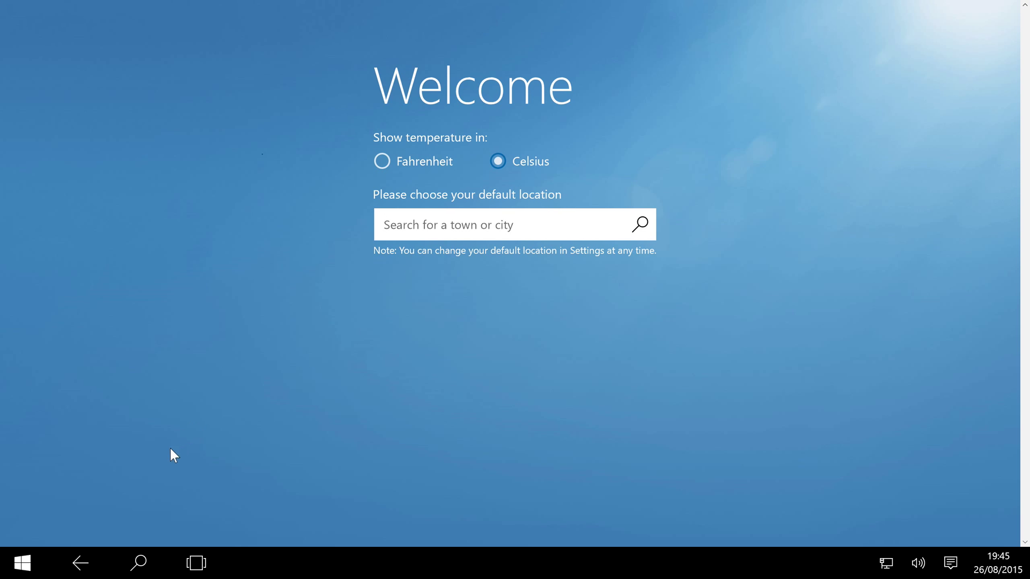
{"action": "left_click", "coordinate": [23, 562]}
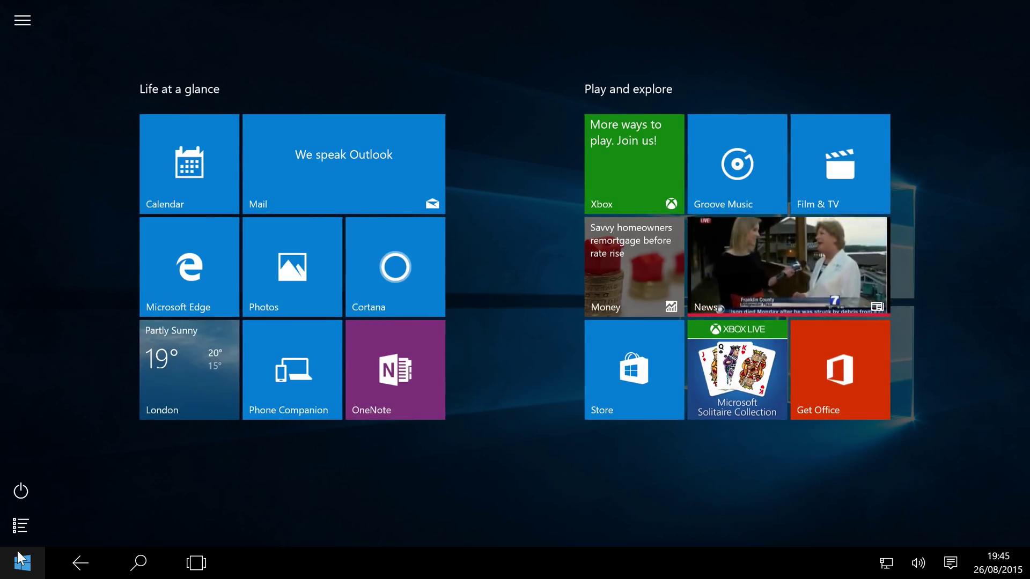
{"action": "mouse_move", "coordinate": [225, 453]}
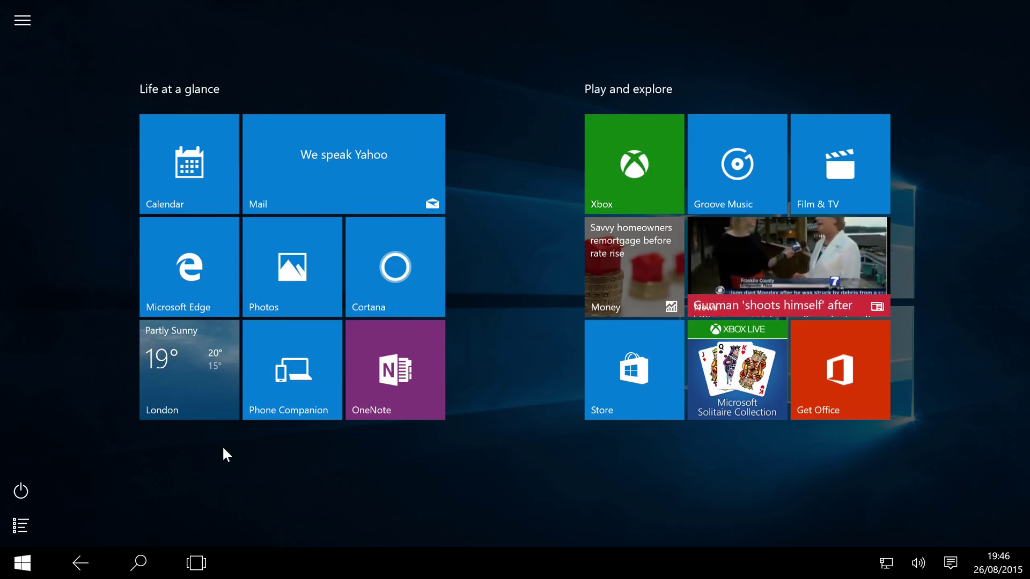
{"action": "left_click", "coordinate": [22, 20]}
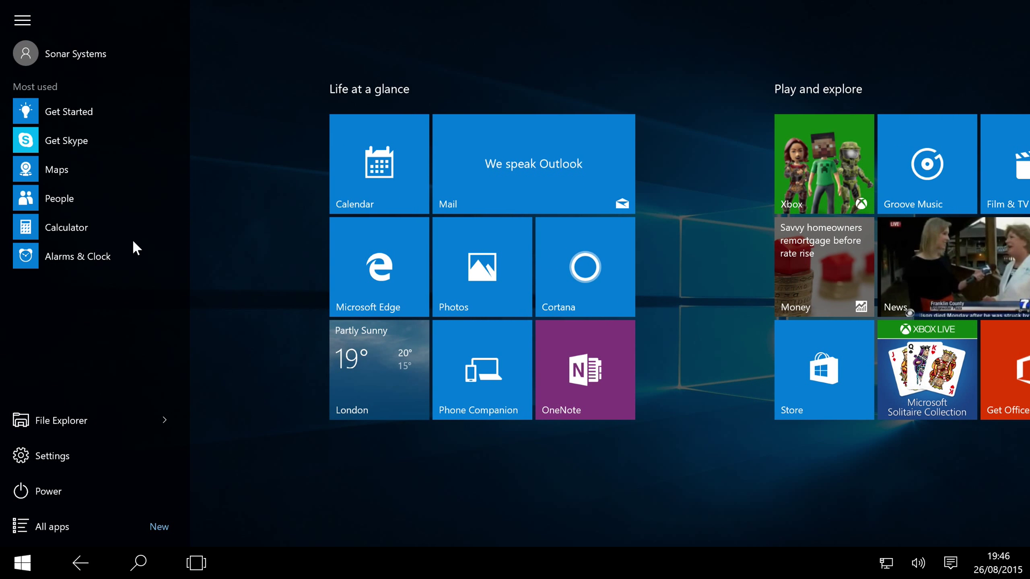
Step: Collapse the most-used list and switch Tablet mode off from Action Center
{"action": "left_click", "coordinate": [22, 19]}
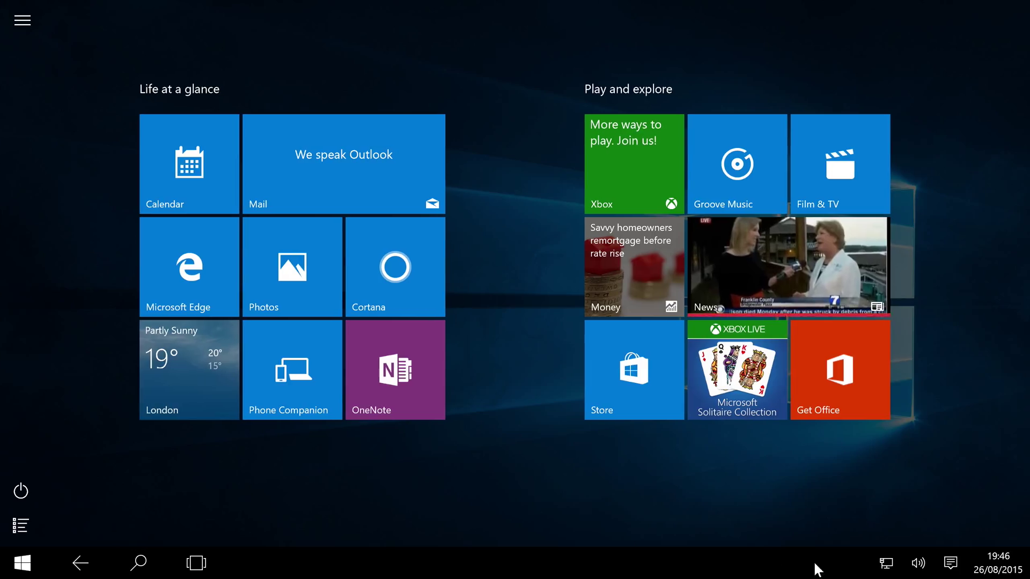
{"action": "left_click", "coordinate": [949, 564]}
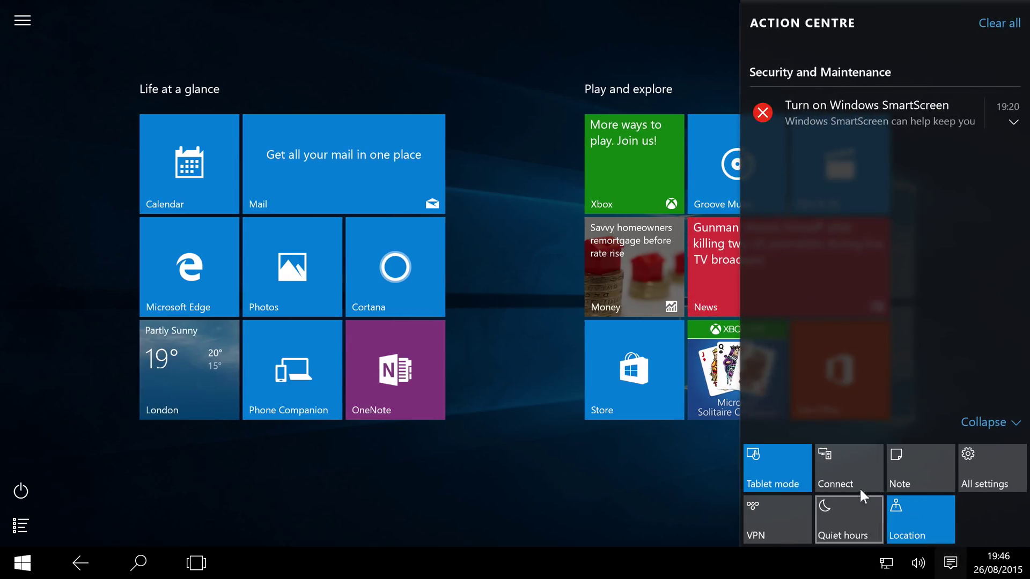
{"action": "left_click", "coordinate": [17, 563]}
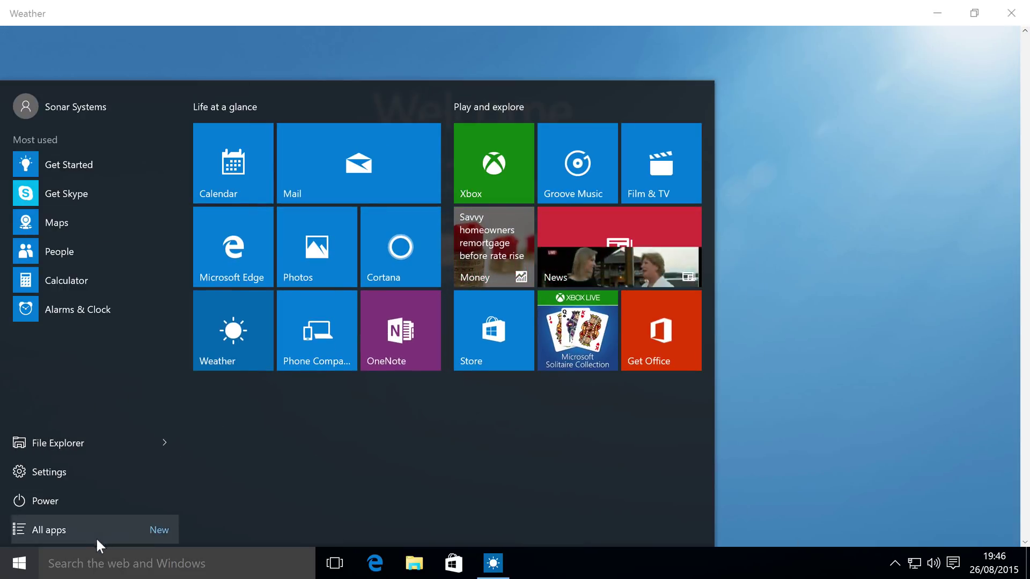
Step: Switch Tablet mode back on and expand Start's most-used apps list
{"action": "left_click", "coordinate": [951, 562]}
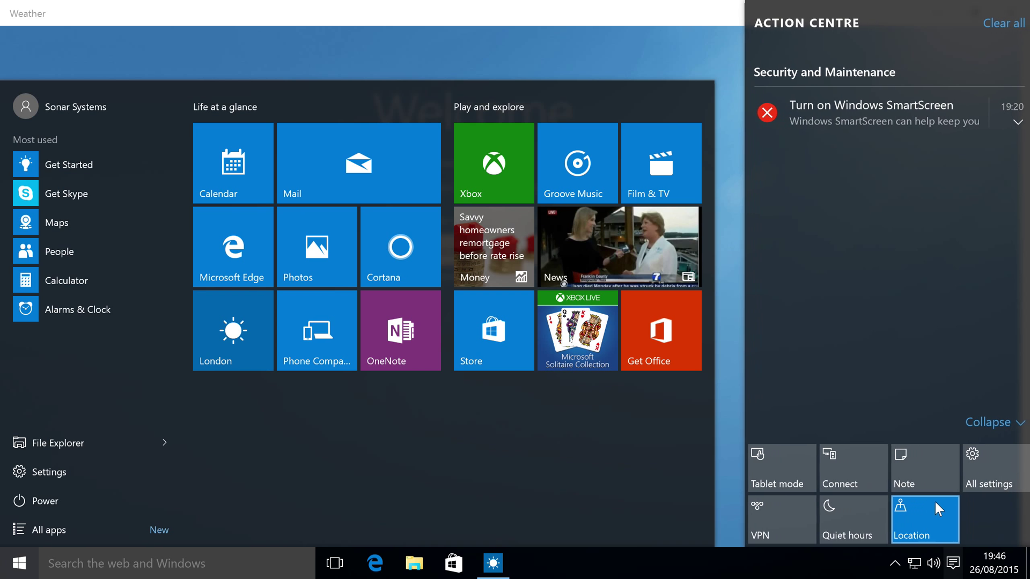
{"action": "left_click", "coordinate": [775, 468]}
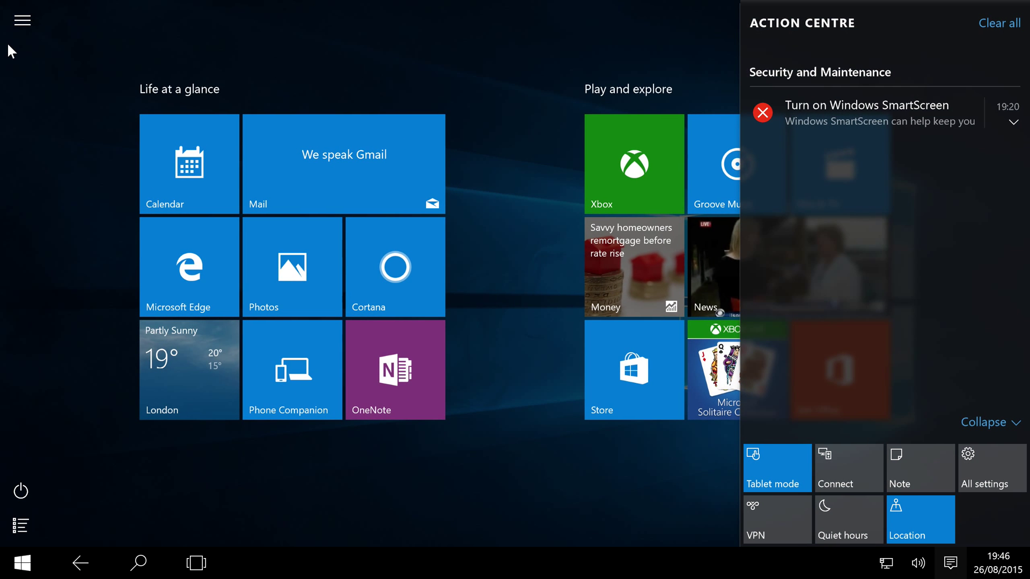
{"action": "left_click", "coordinate": [21, 562]}
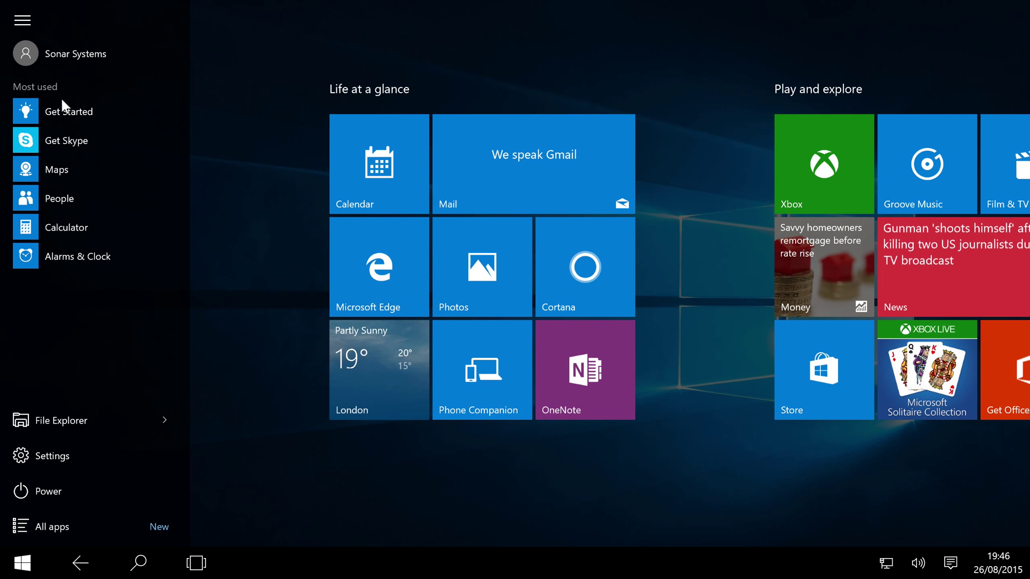
{"action": "mouse_move", "coordinate": [113, 378]}
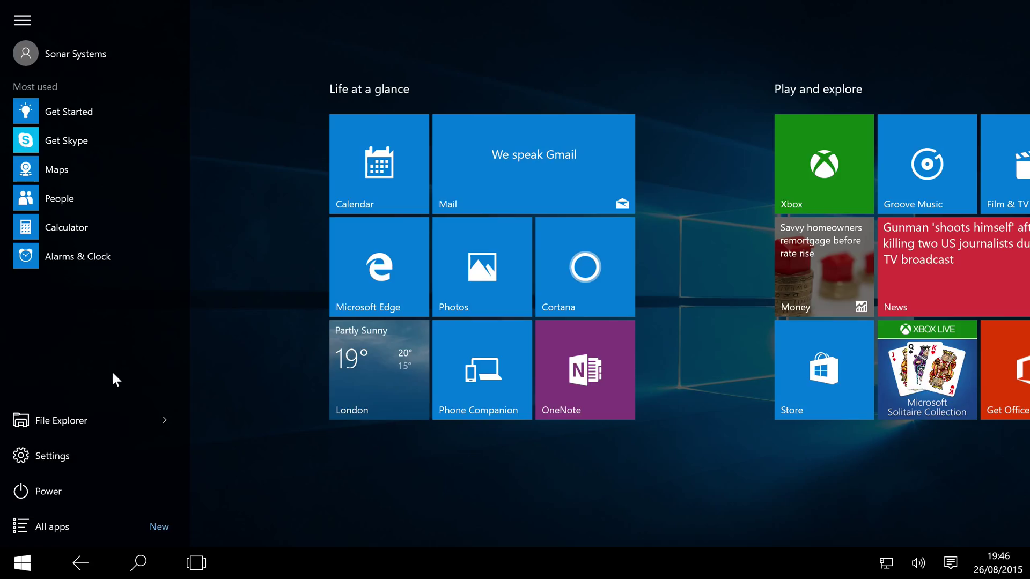
Step: Browse Start's alphabetical all-apps list, close it, and open Task View showing Weather
{"action": "left_click", "coordinate": [22, 21]}
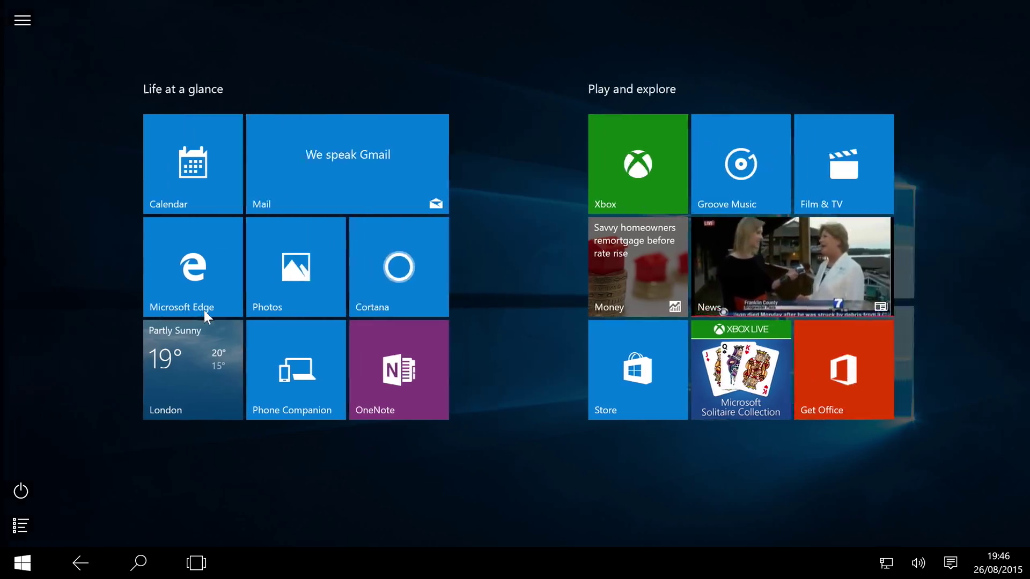
{"action": "left_click", "coordinate": [20, 492]}
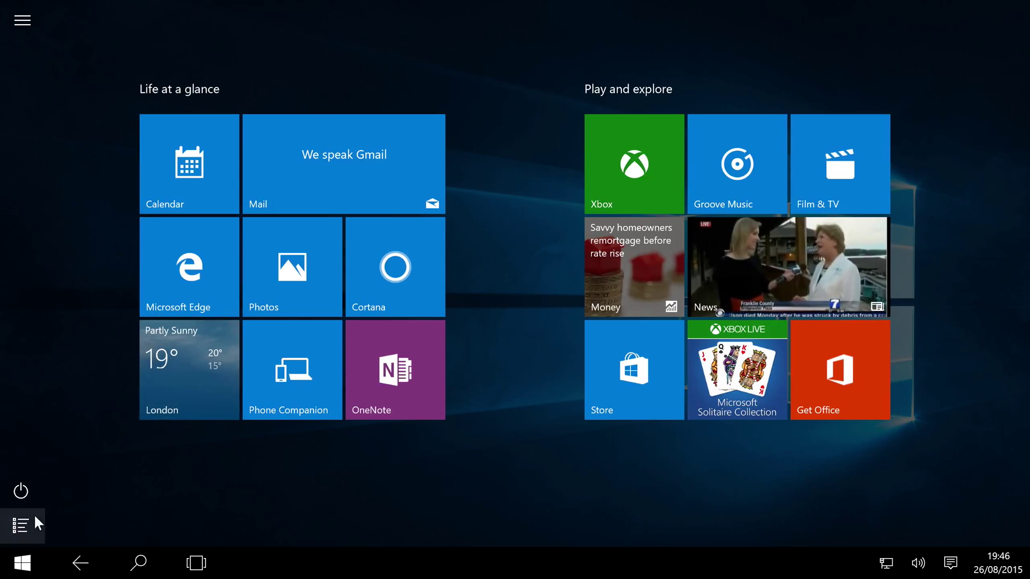
{"action": "left_click", "coordinate": [21, 524]}
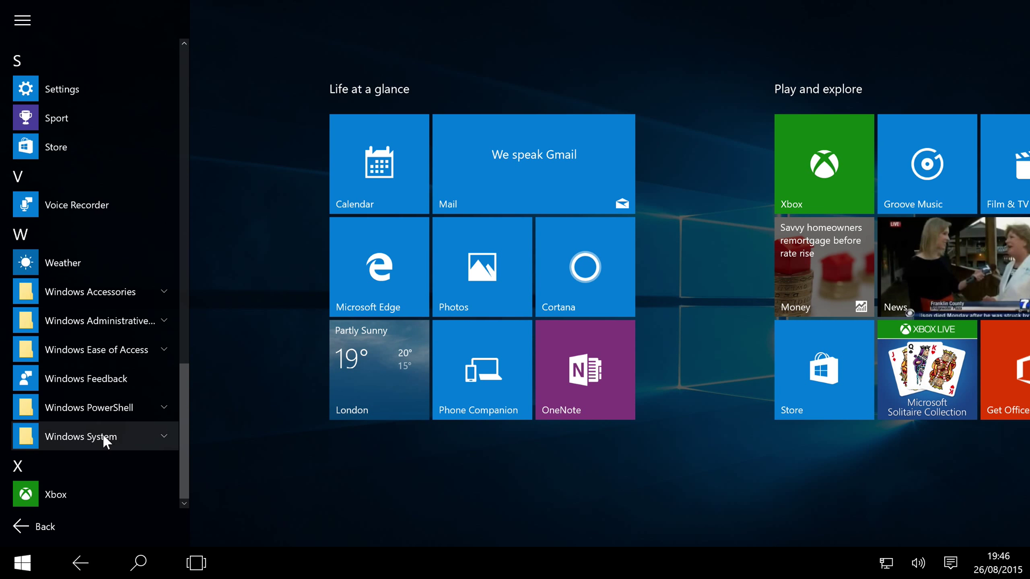
{"action": "left_click", "coordinate": [138, 562]}
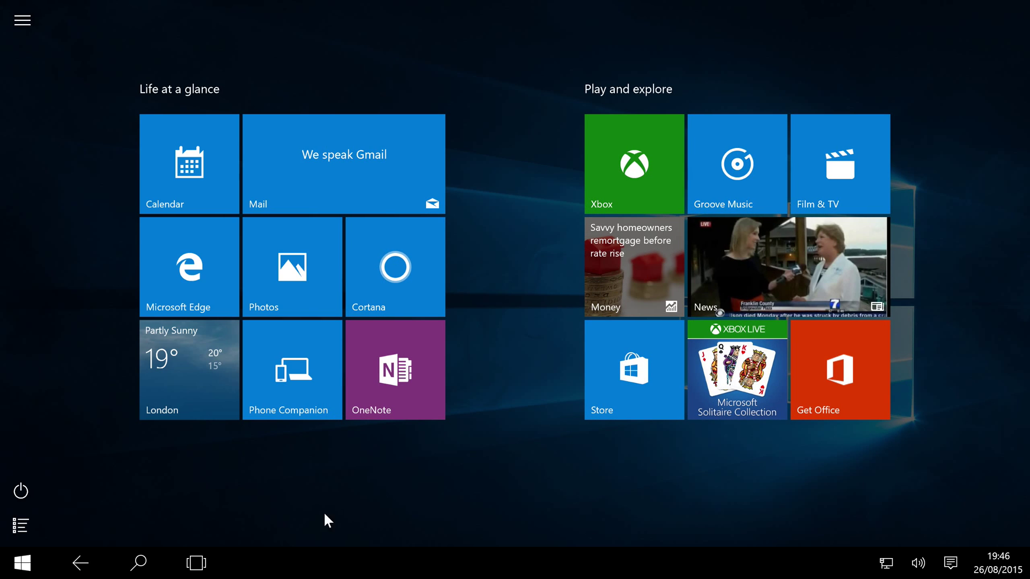
{"action": "left_click", "coordinate": [189, 369]}
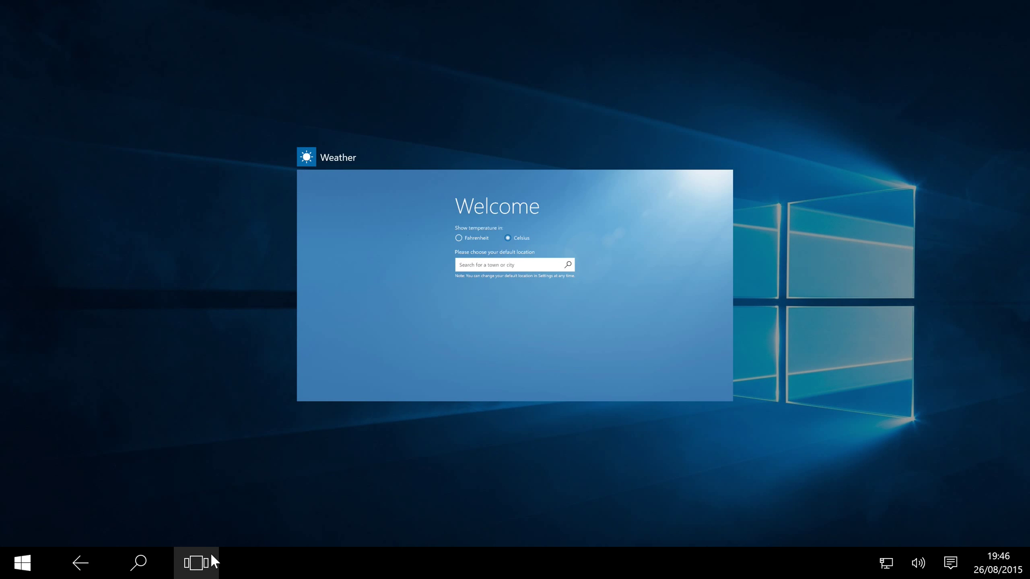
Step: Switch to Weather, return to Start, and launch the Microsoft Edge tile
{"action": "left_click", "coordinate": [195, 563]}
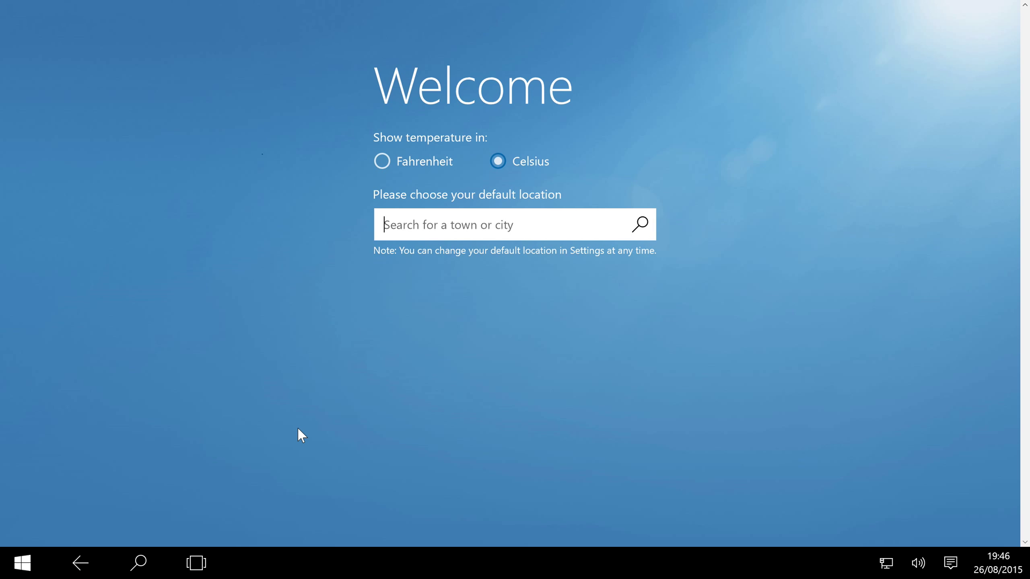
{"action": "mouse_move", "coordinate": [321, 467]}
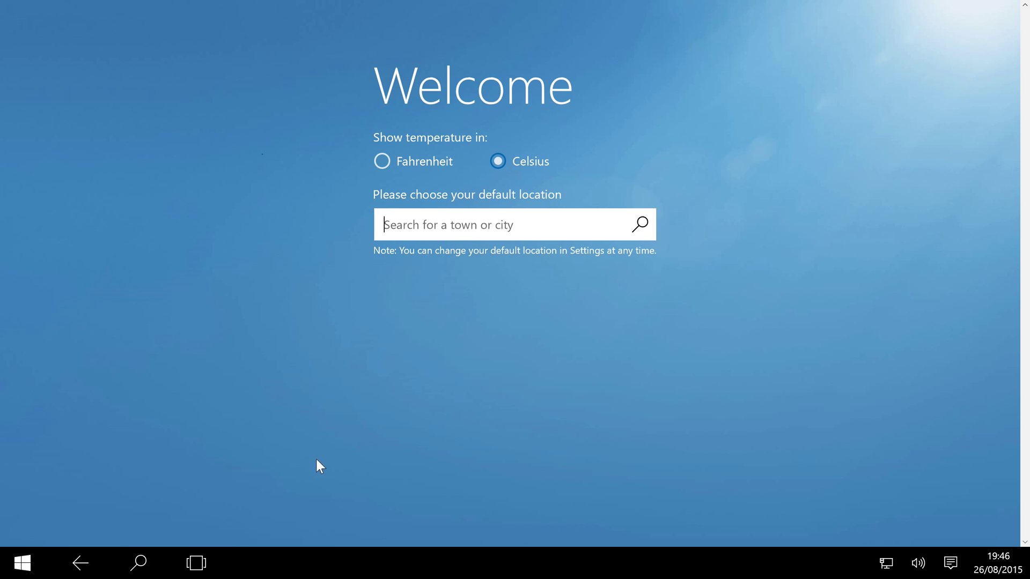
{"action": "left_click", "coordinate": [22, 563]}
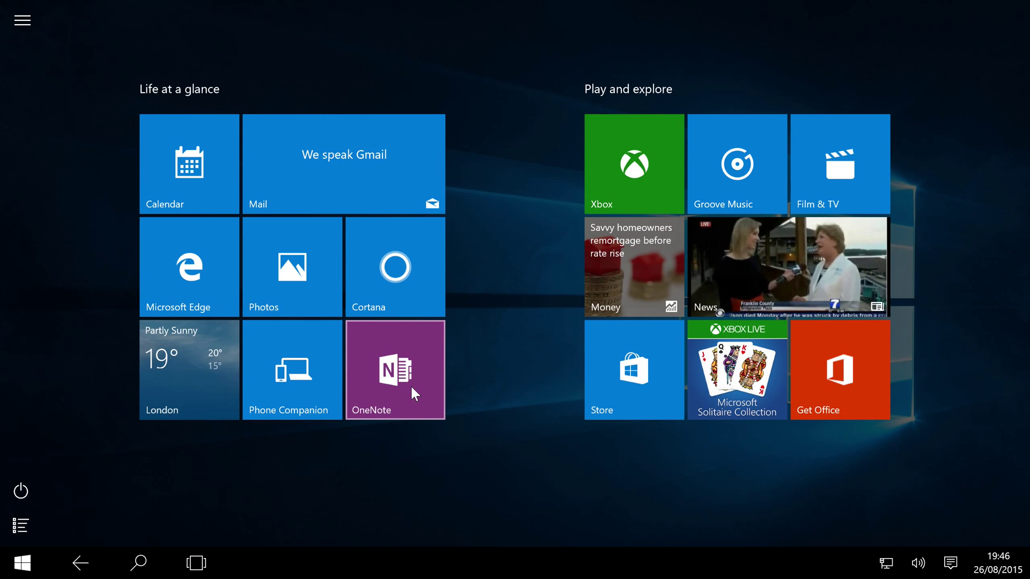
{"action": "mouse_move", "coordinate": [197, 243]}
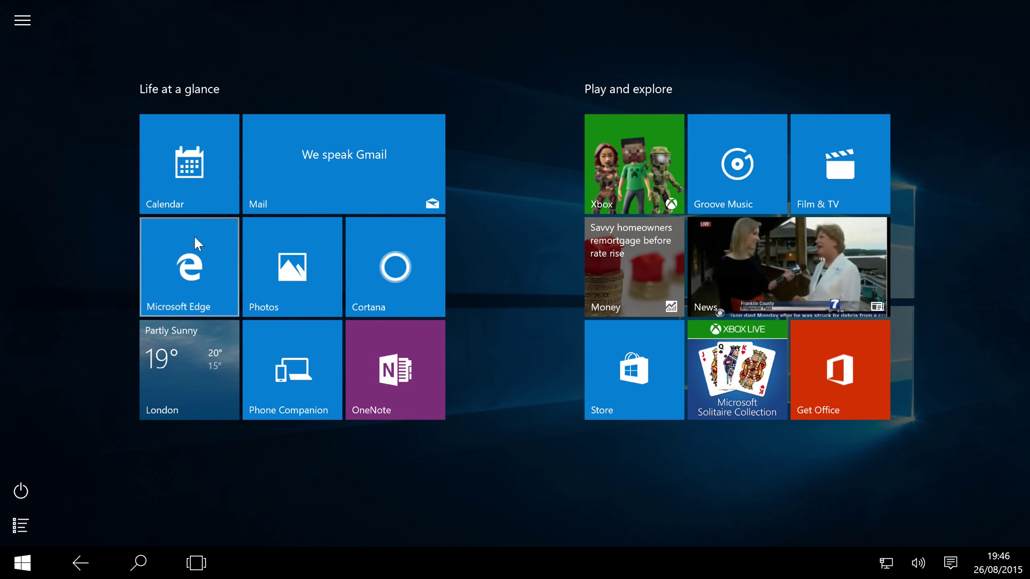
{"action": "left_click", "coordinate": [189, 267]}
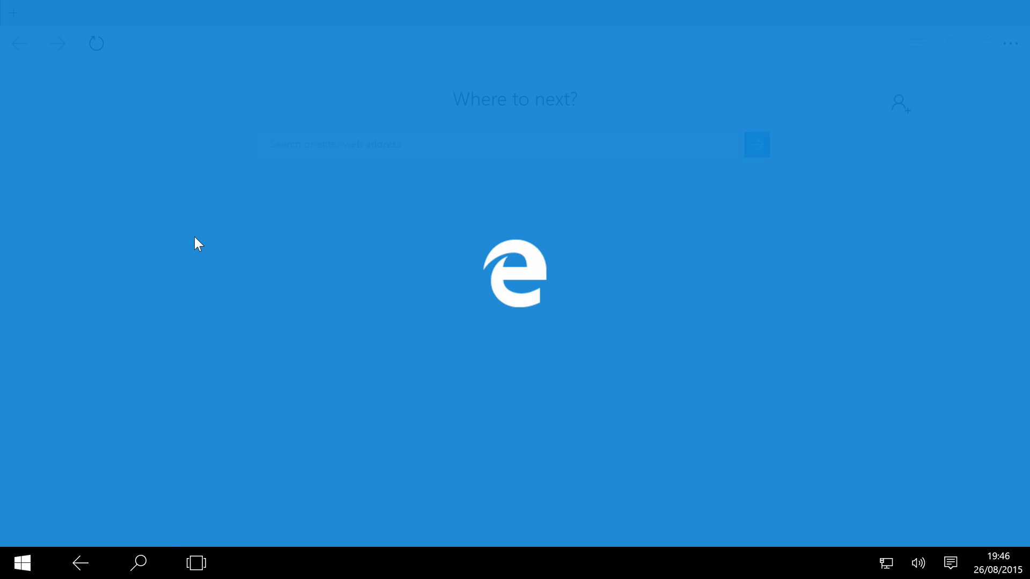
Step: Return from Edge to full-screen Start and open Action Center
{"action": "left_click", "coordinate": [21, 563]}
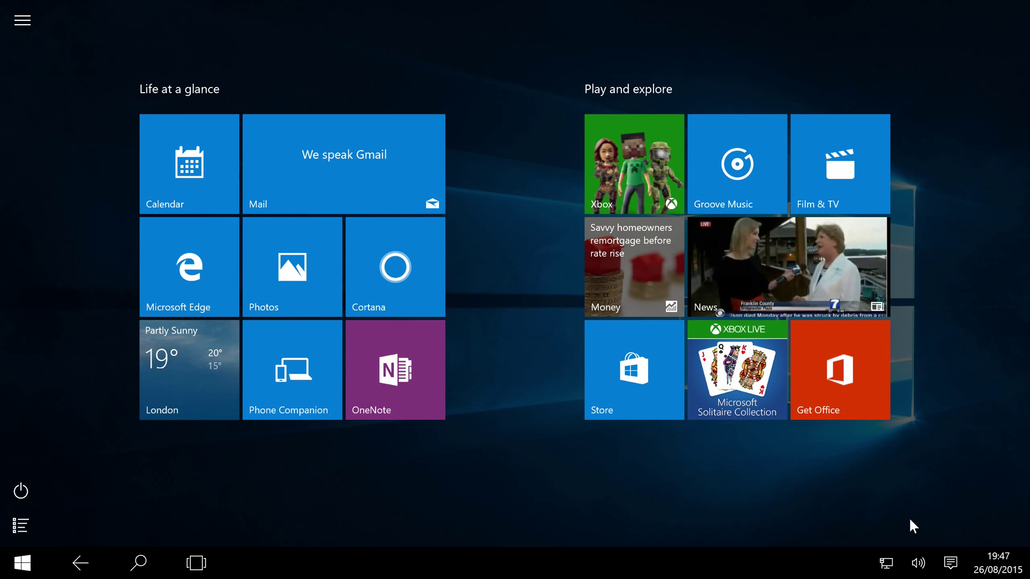
{"action": "left_click", "coordinate": [950, 562]}
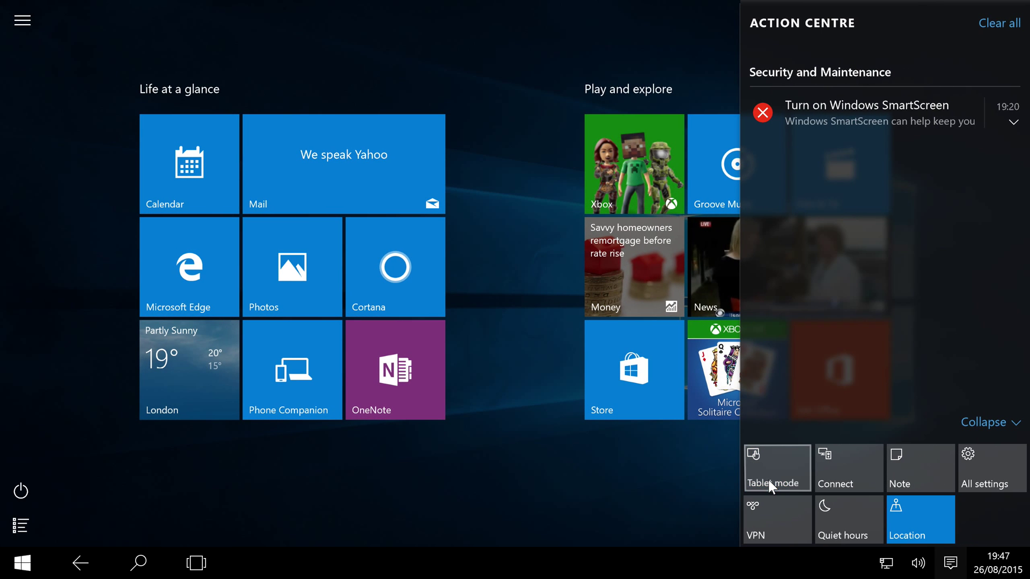